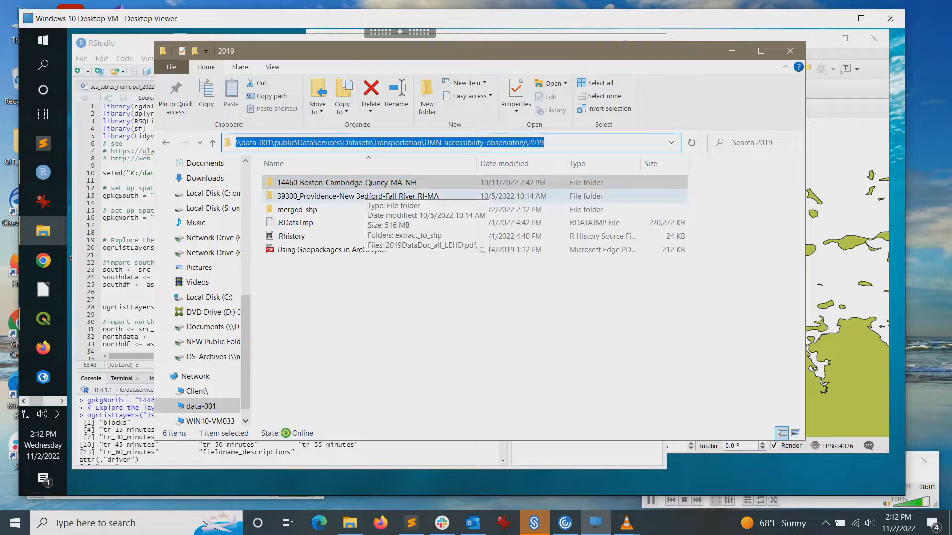
- Open the 14460_Boston-Cambridge-Quincy_MA-NH folder with the 2019 accessibility geopackage
left_click(358, 195)
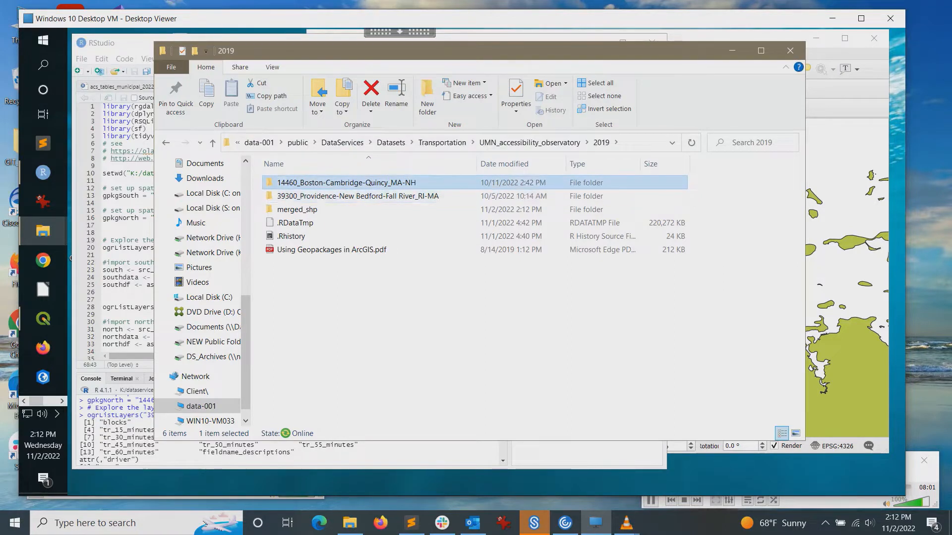
double_click(347, 182)
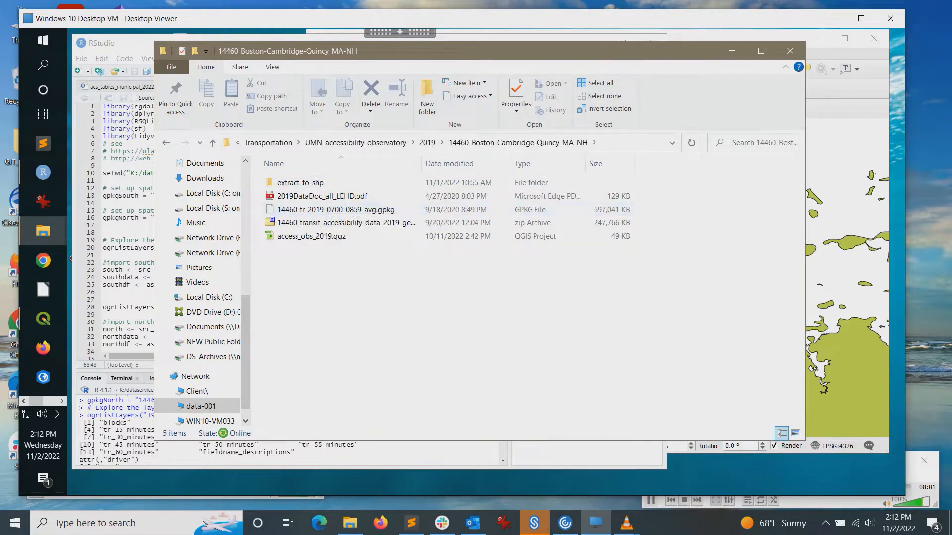
mouse_move(336, 209)
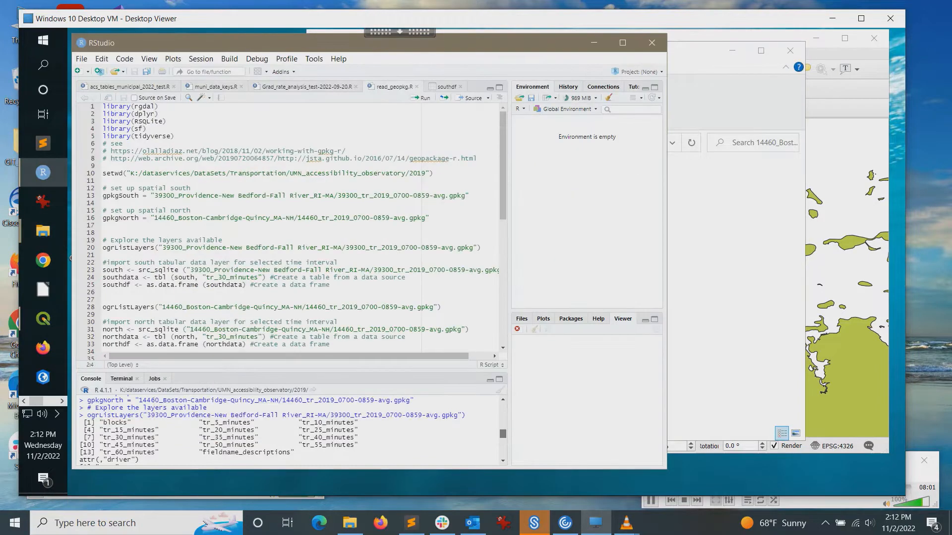
- Run the library, setwd and gpkgSouth/gpkgNorth lines and list the 14 Providence geopackage layers
left_click(103, 106)
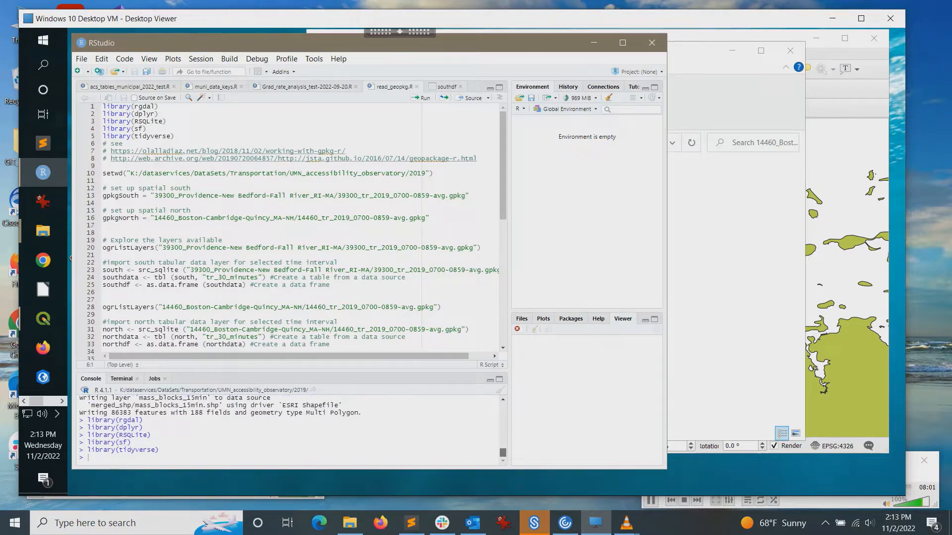
left_click(155, 106)
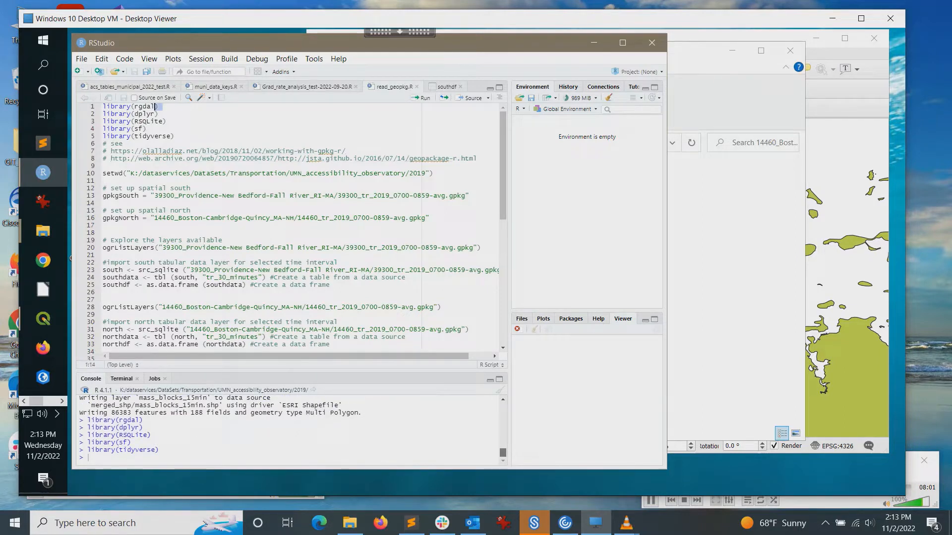
left_click(149, 128)
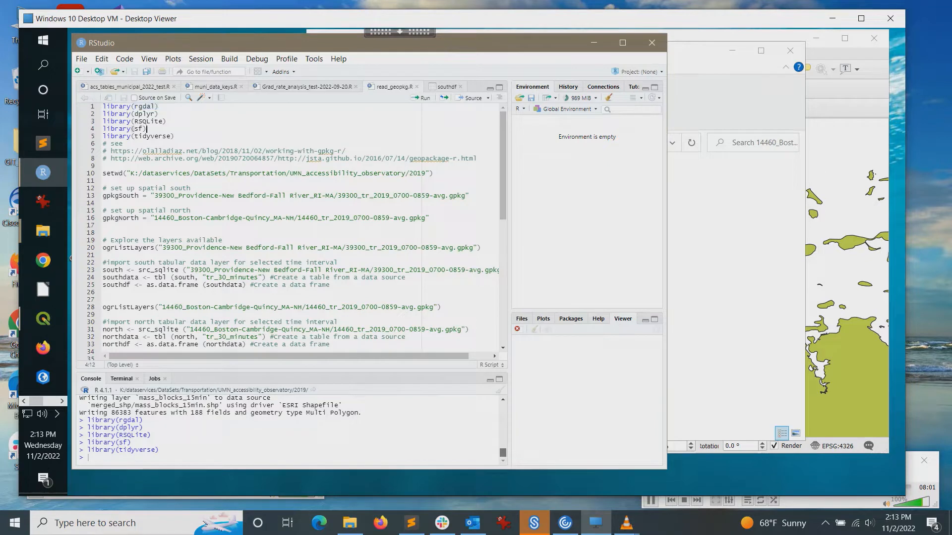
double_click(136, 128)
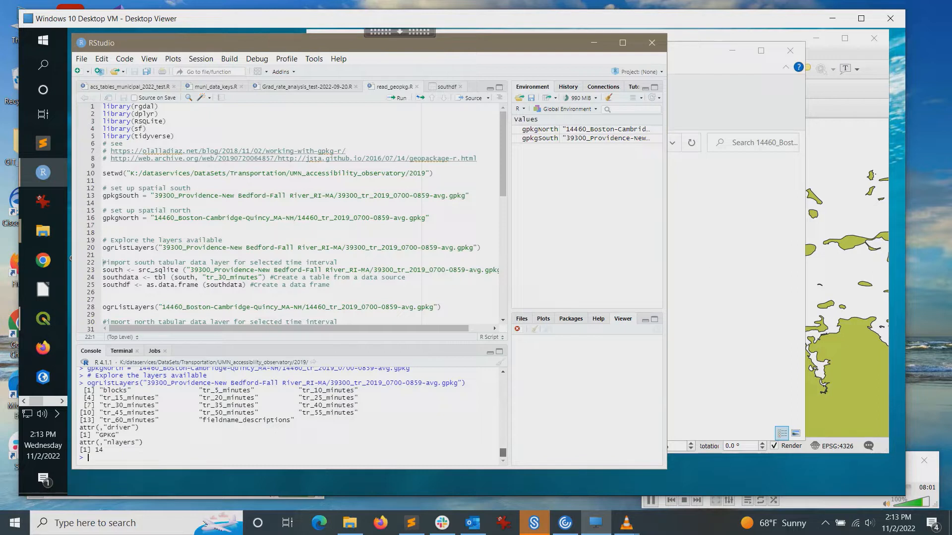
- Replace tr_30_minutes with tr_15_minutes in both tbl() imports and load southdf with 34,966 rows
double_click(137, 398)
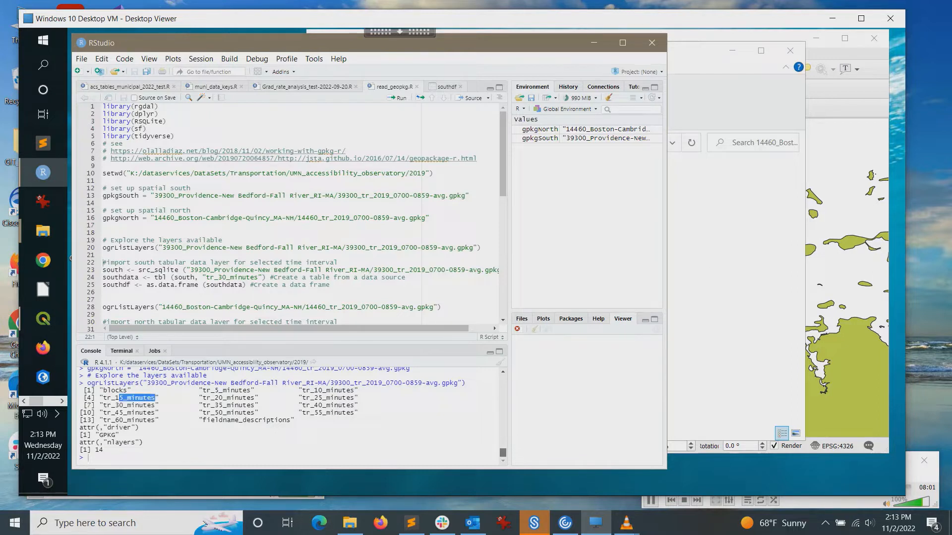
double_click(128, 398)
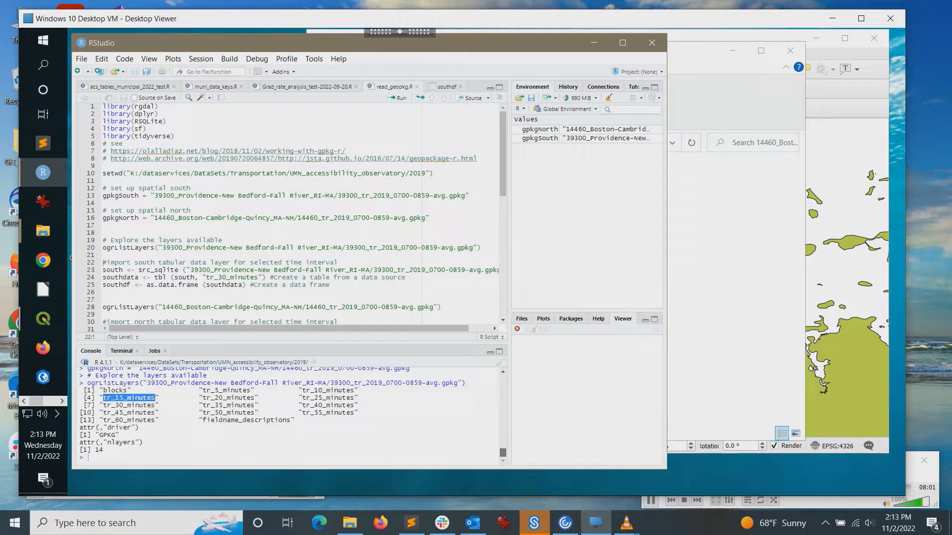
double_click(229, 277)
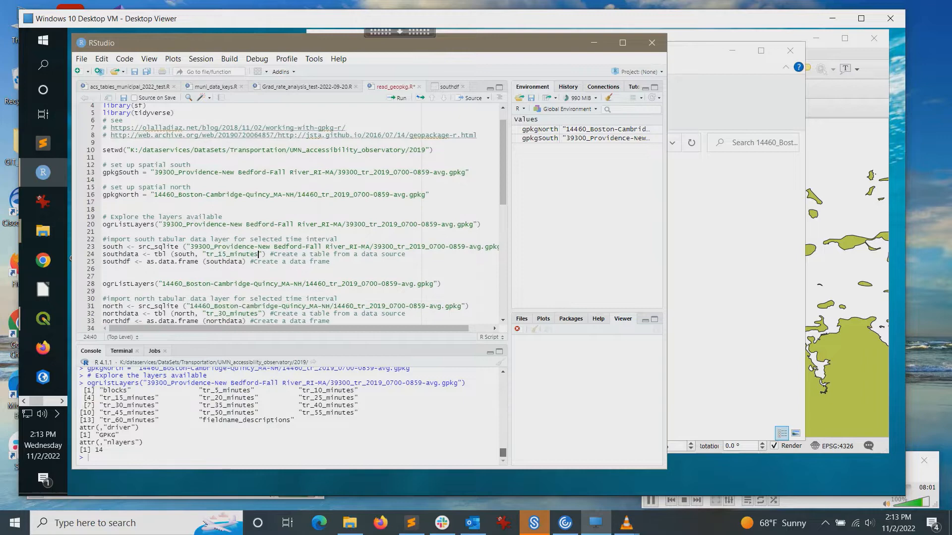
scroll("down", 3)
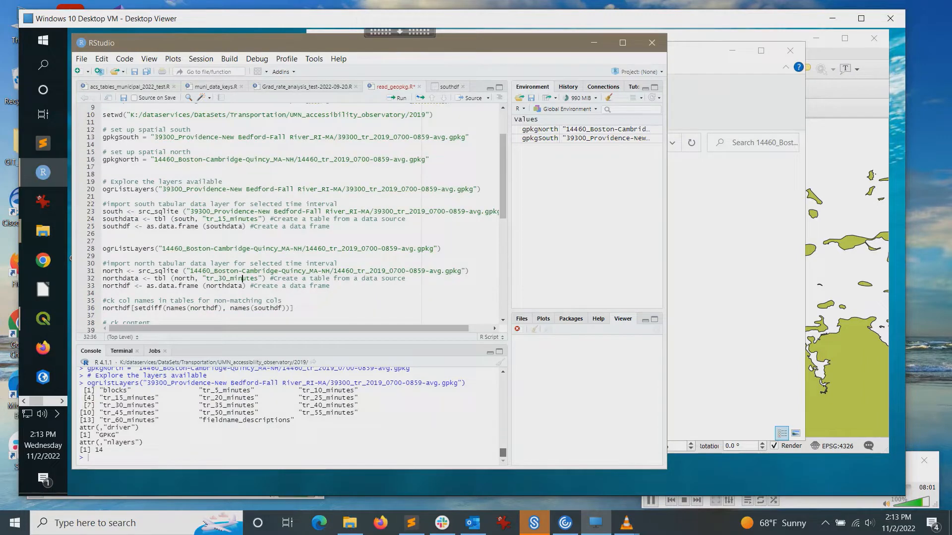
double_click(229, 277)
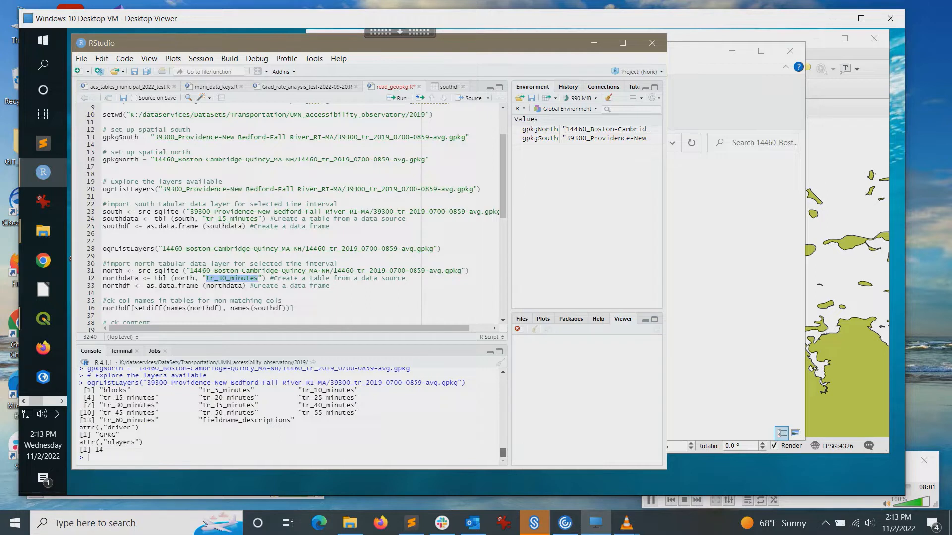
left_click(258, 278)
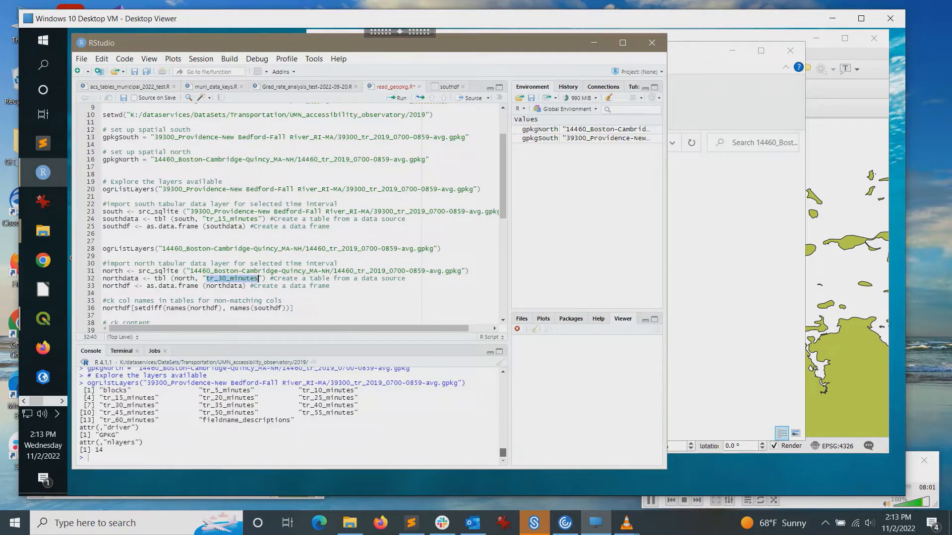
type("tr_15_minutes")
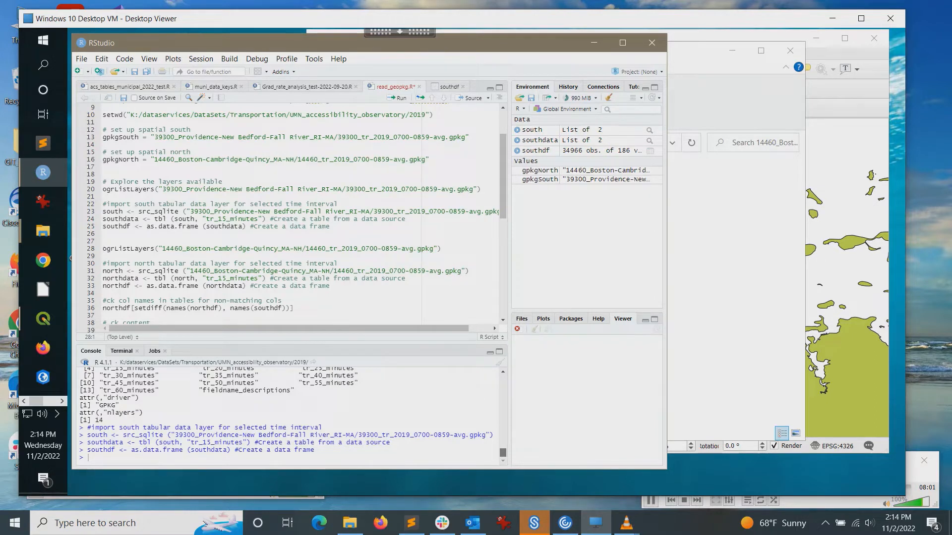
- Inspect southdf's columns, then load northdf (84,292 rows) and confirm no columns differ from southdf
left_click(517, 150)
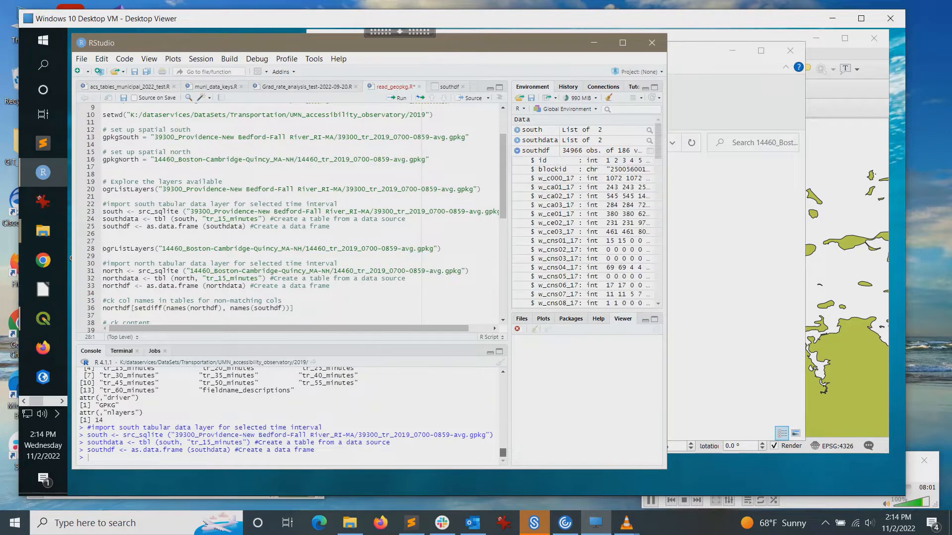
left_click(104, 248)
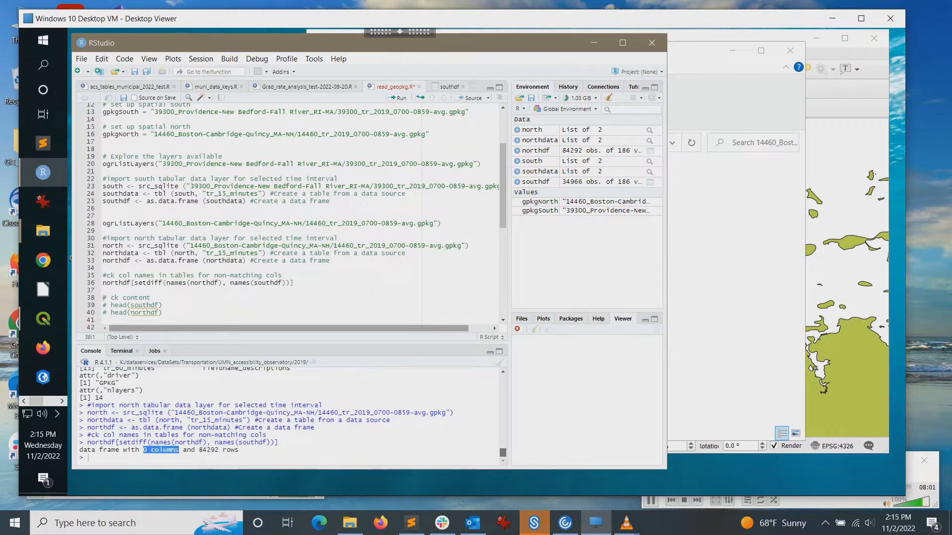
- Stack south and north tables into massdf and bind both blocks layers into massBlocks with 119,249 geometries
scroll("down", 3)
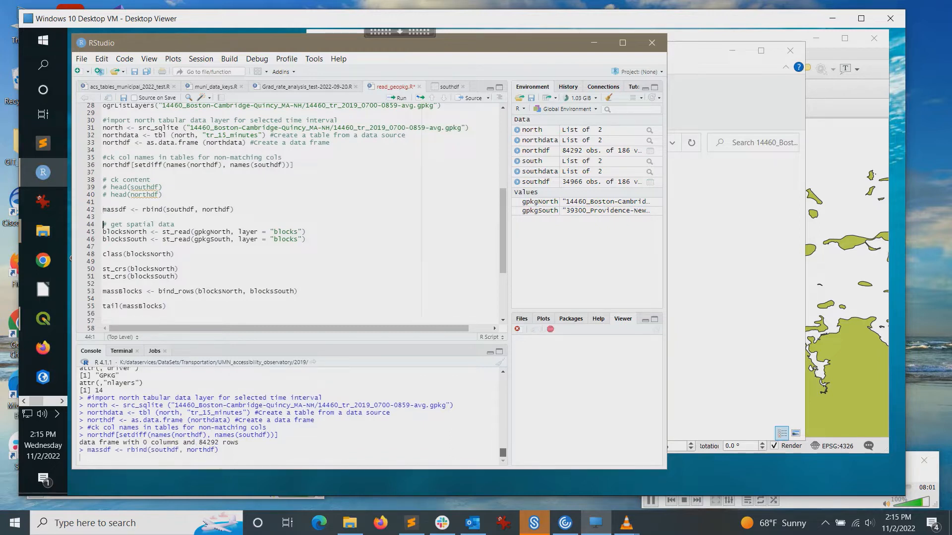
key("Return")
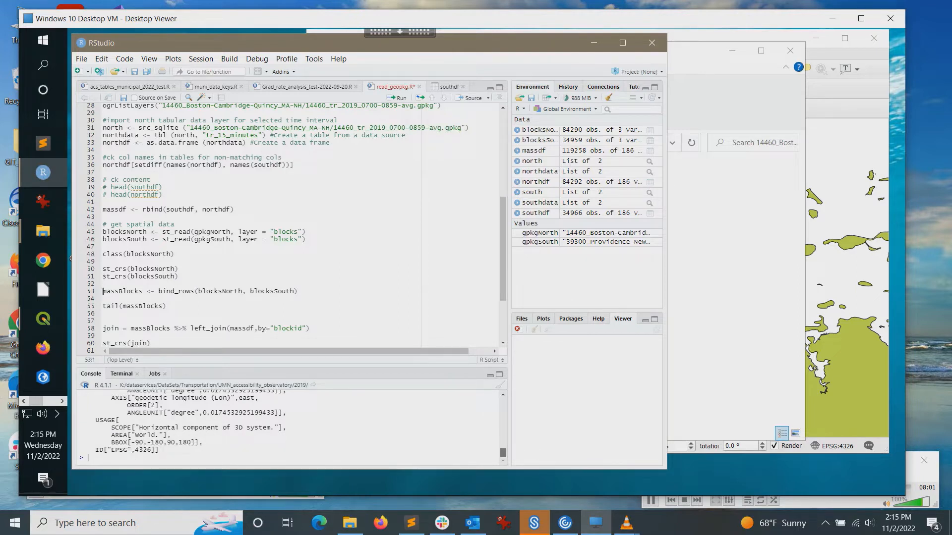
left_click(399, 98)
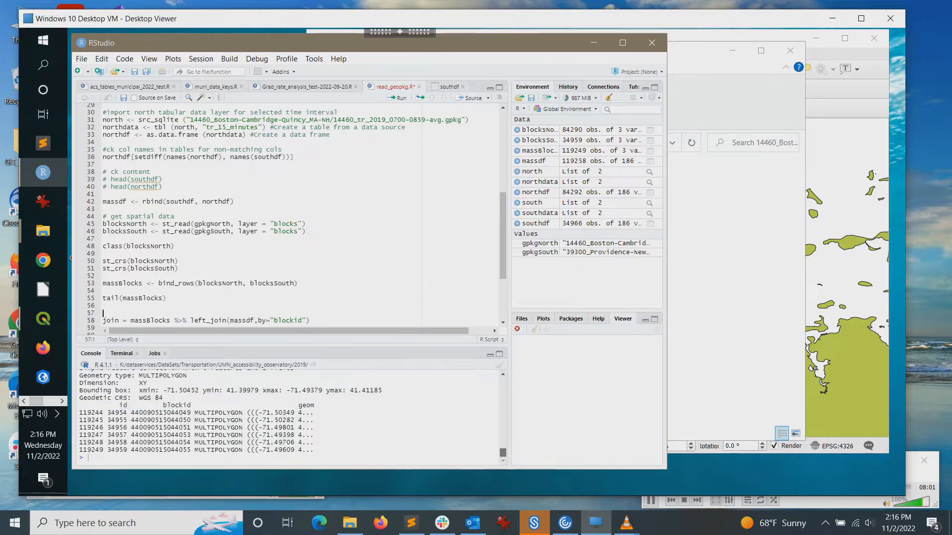
scroll("down", 3)
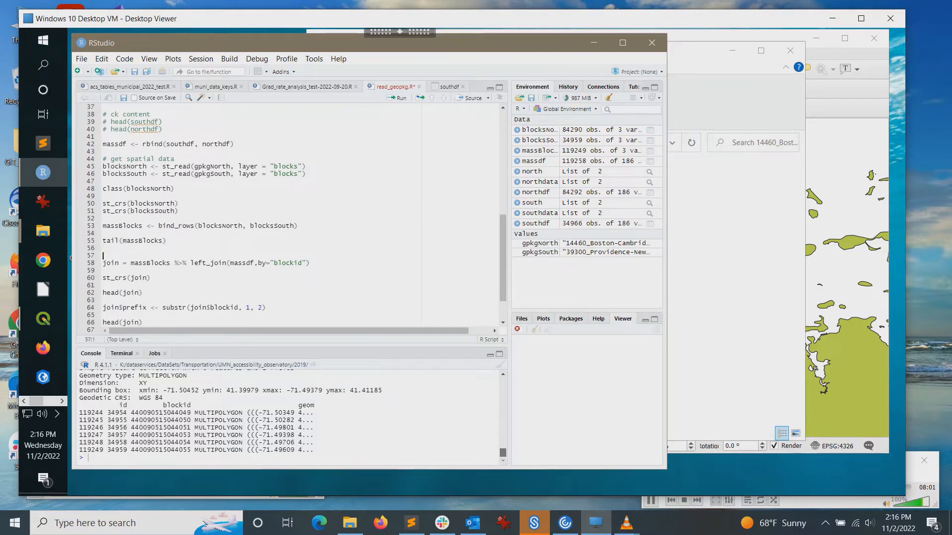
- Run the left_join of massBlocks with massdf on blockid, giving 119,258 rows and 188 variables
left_click(103, 254)
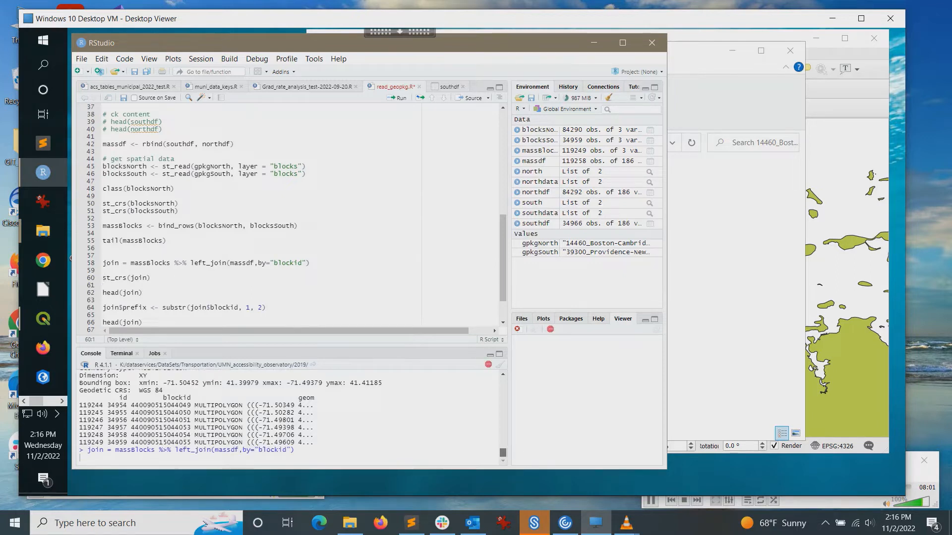
key("Return")
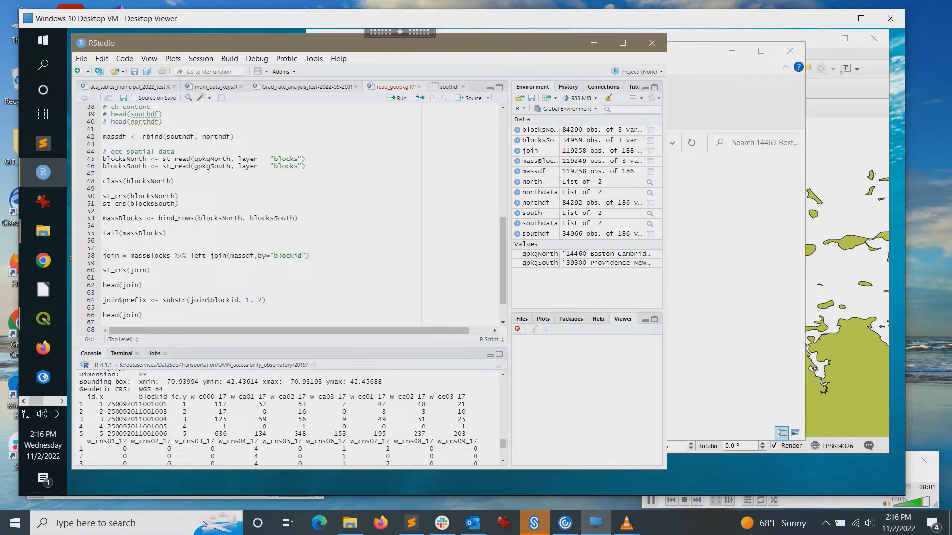
- Filter join to prefix 25 as join_ma (86,383 rows) and draft the st_write shapefile export line
double_click(136, 405)
type("join_ma <- join %>% filter(prefix == \"25\")")
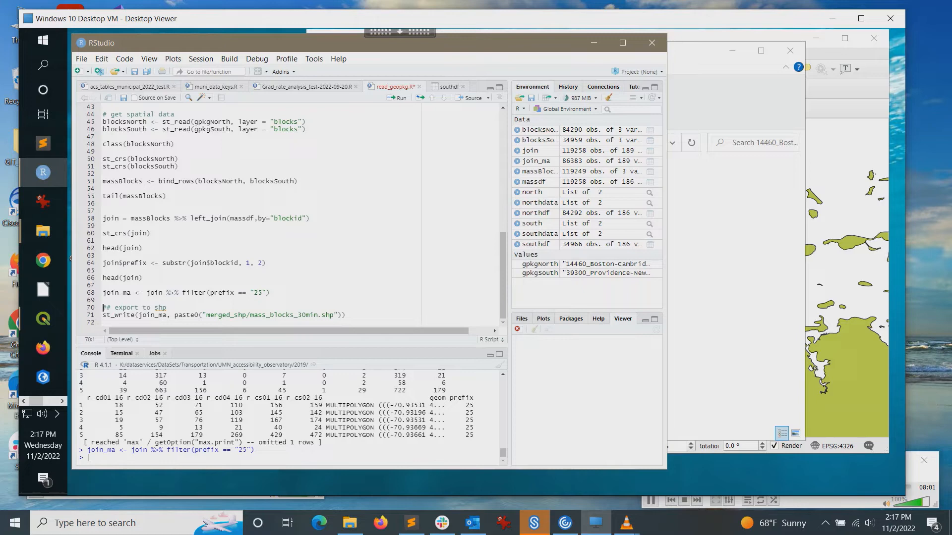
- Write join_ma to merged_shp/mass_blocks_15min.shp, then bring the QGIS project to the front
left_click(307, 315)
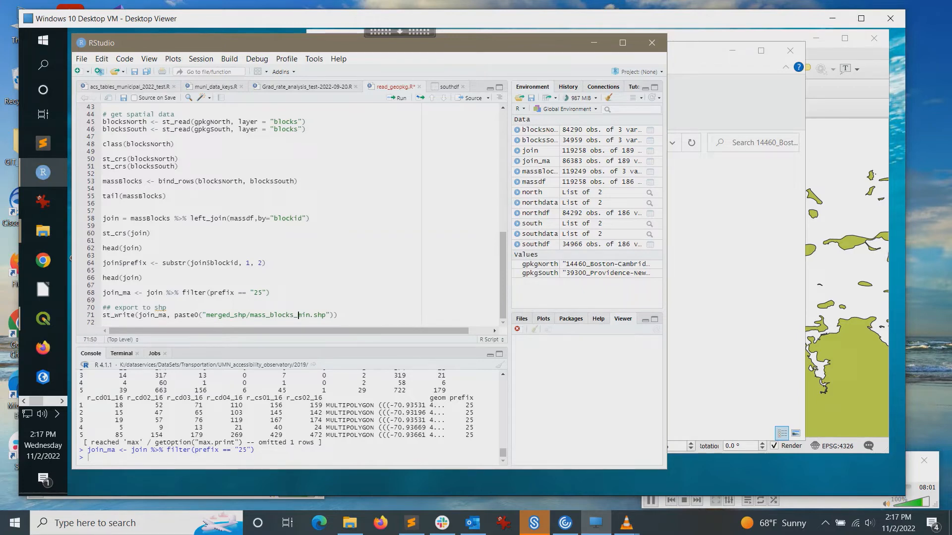
type("15")
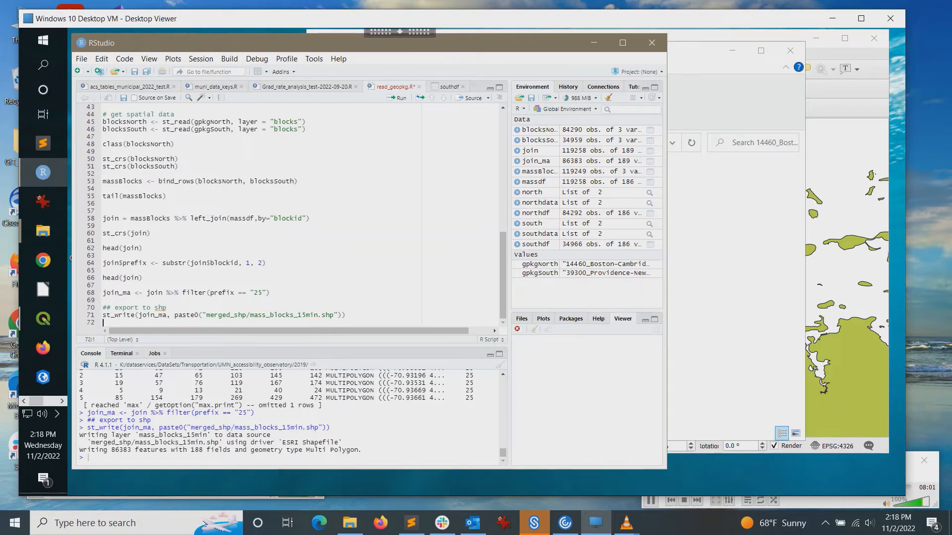
double_click(257, 292)
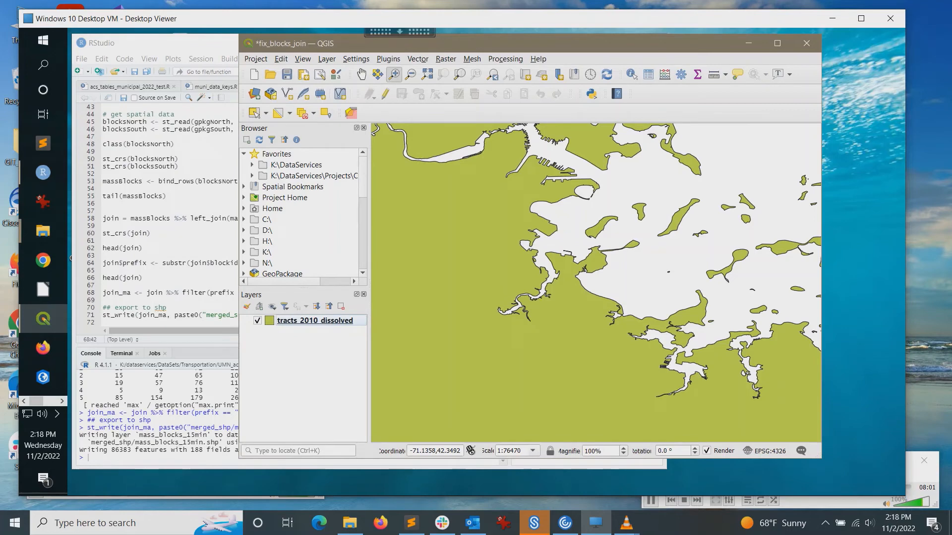
- Add merged_shp/mass_blocks_15min.shp as a vector layer above tracts_2010_dissolved
right_click(315, 320)
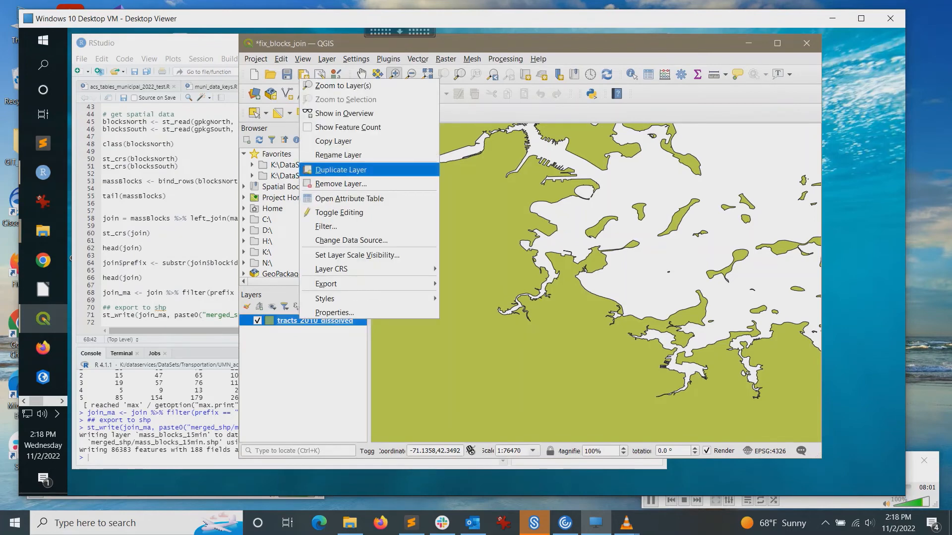
left_click(345, 85)
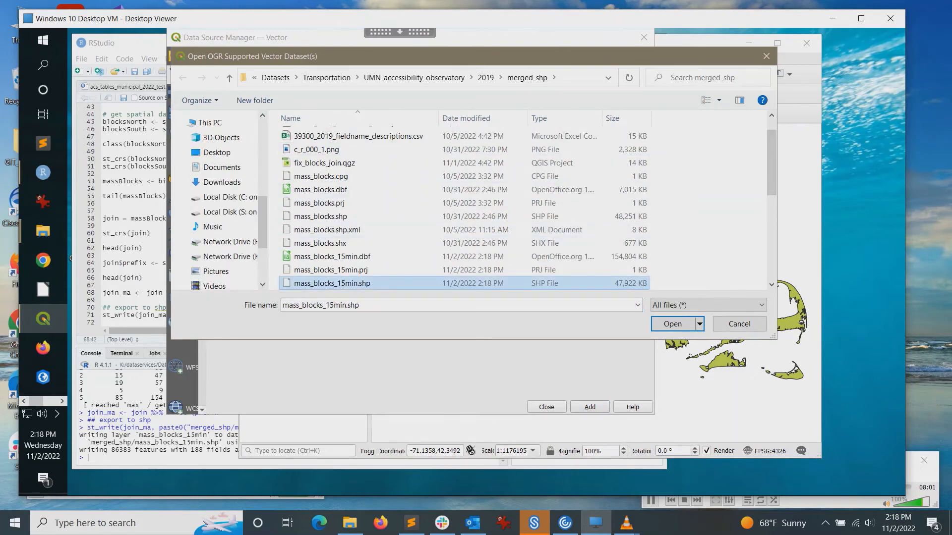
left_click(672, 323)
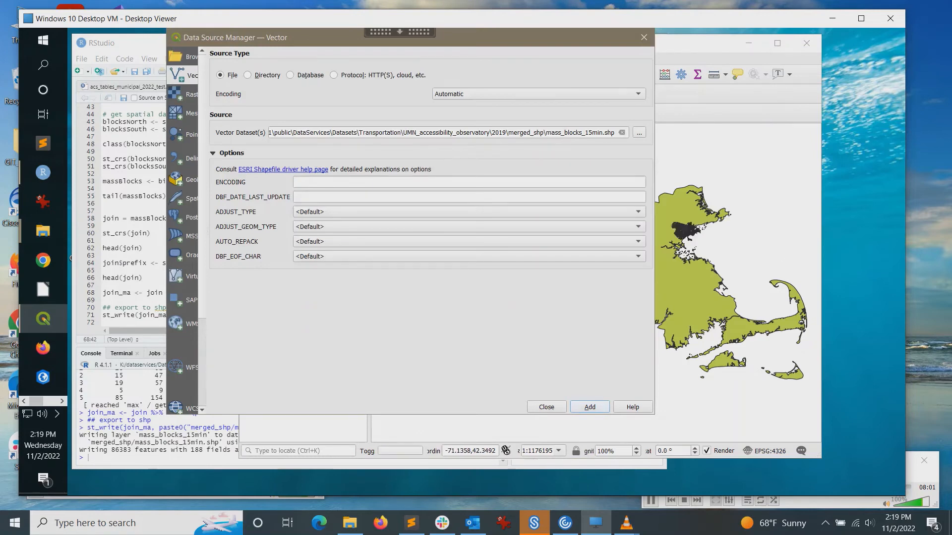
left_click(588, 406)
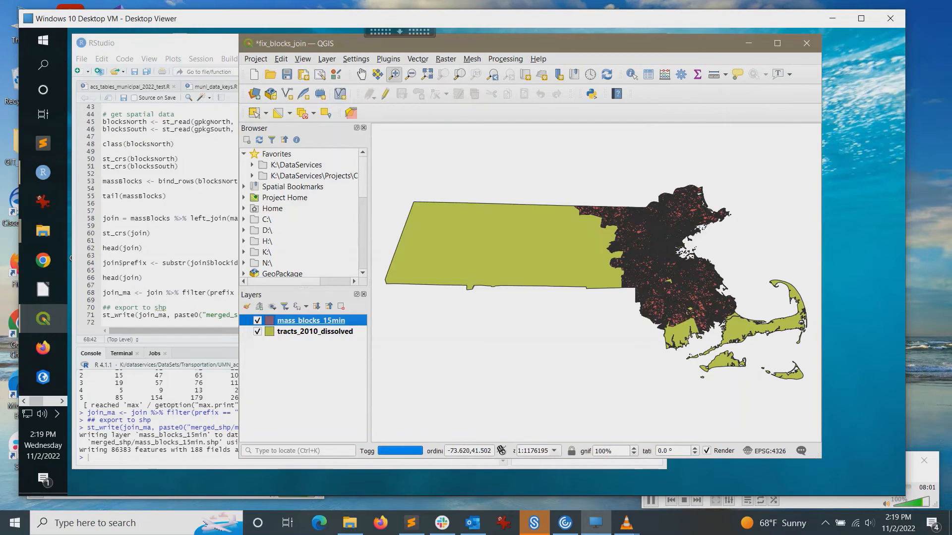
right_click(311, 320)
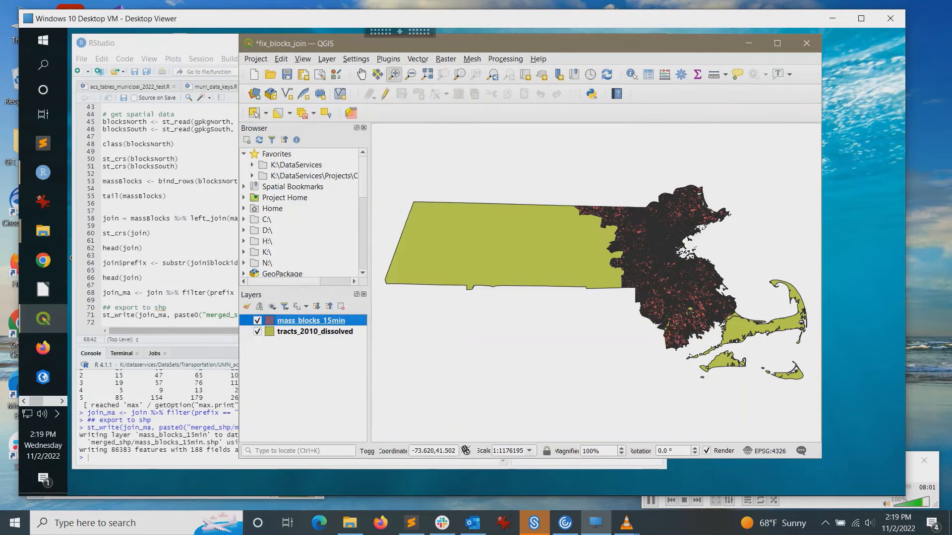
- Set mass_blocks_15min symbology to Graduated on w_c000_17 with a yellow-to-red ramp and six classes
double_click(310, 320)
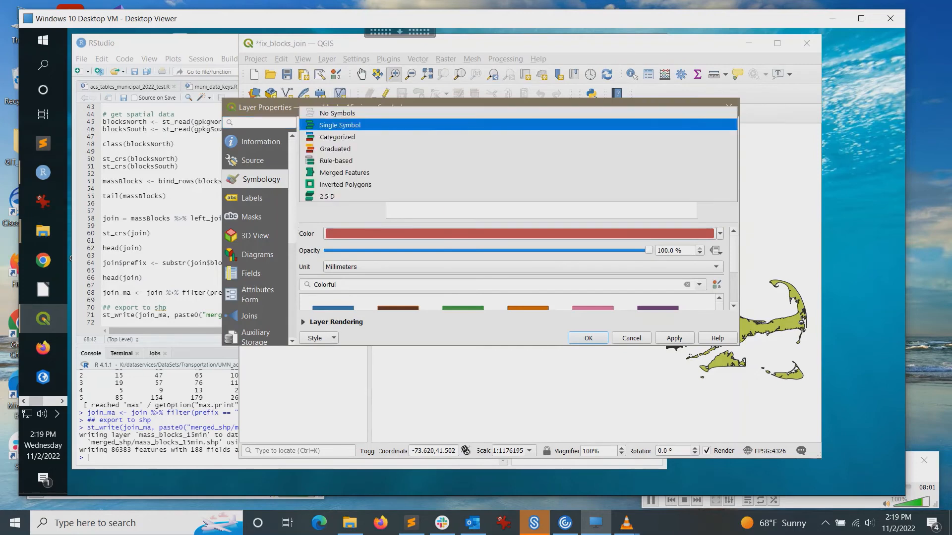
left_click(334, 149)
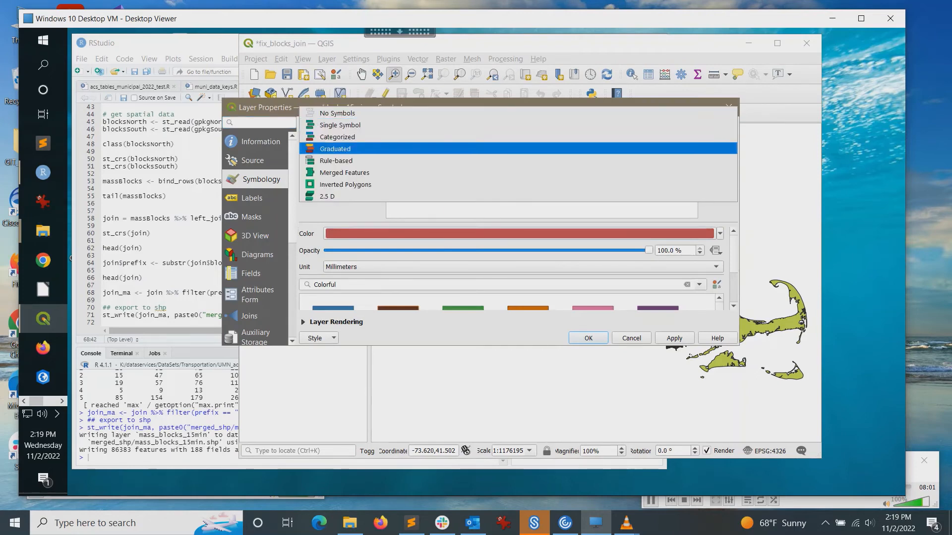
left_click(334, 148)
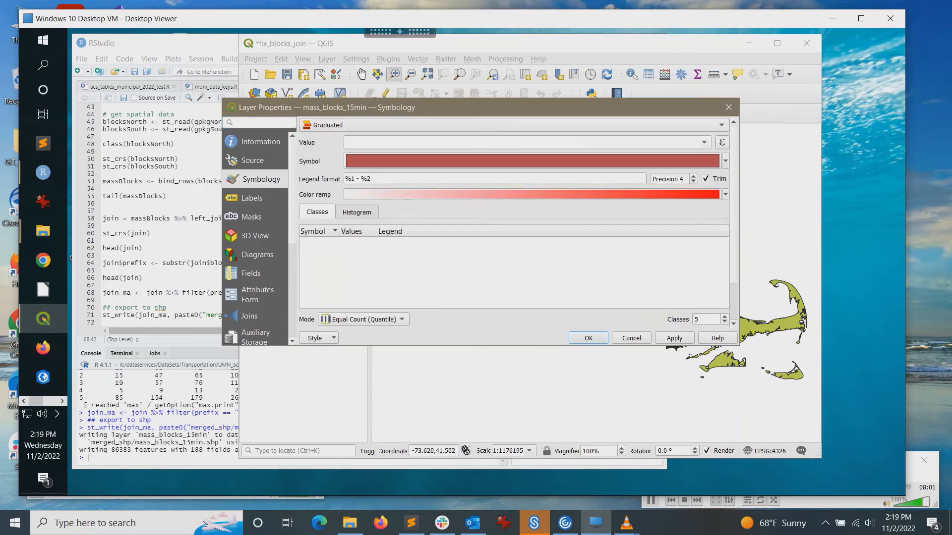
left_click(703, 142)
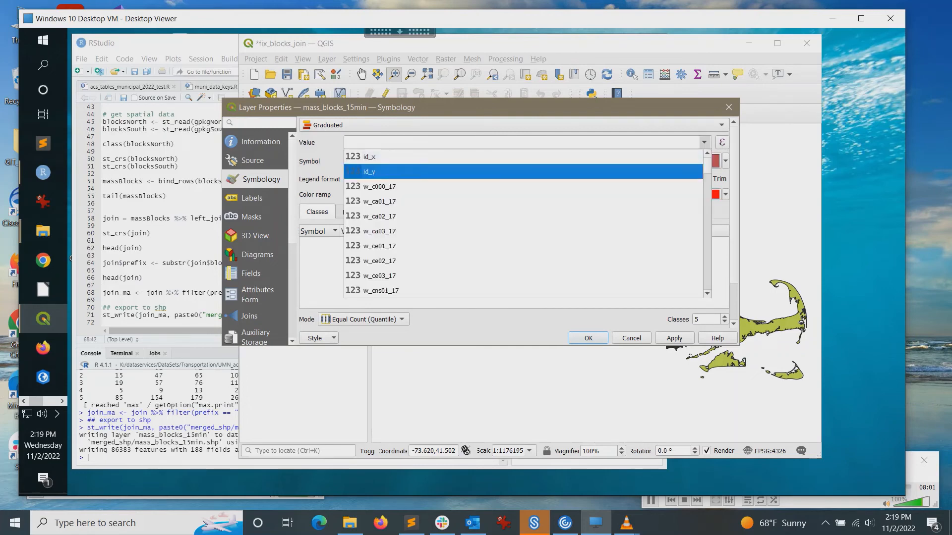
left_click(377, 186)
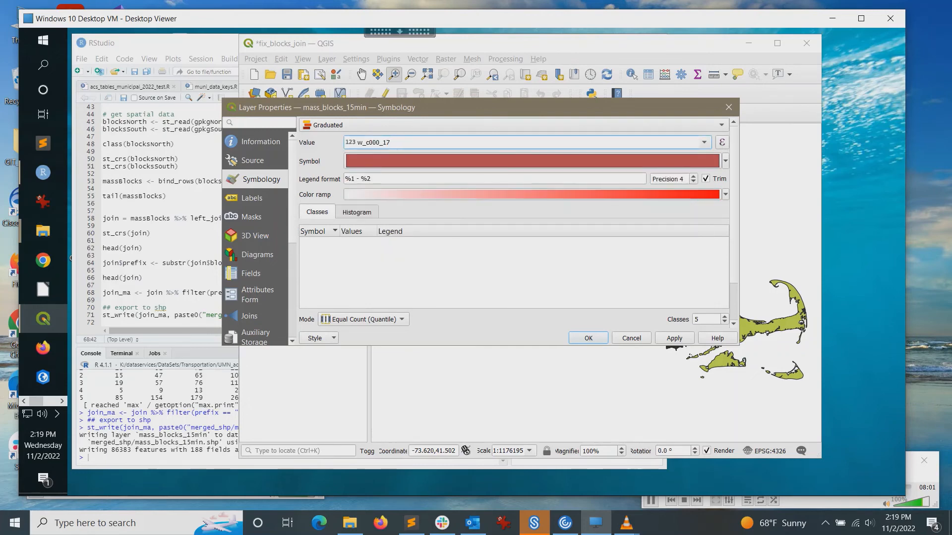
left_click(724, 194)
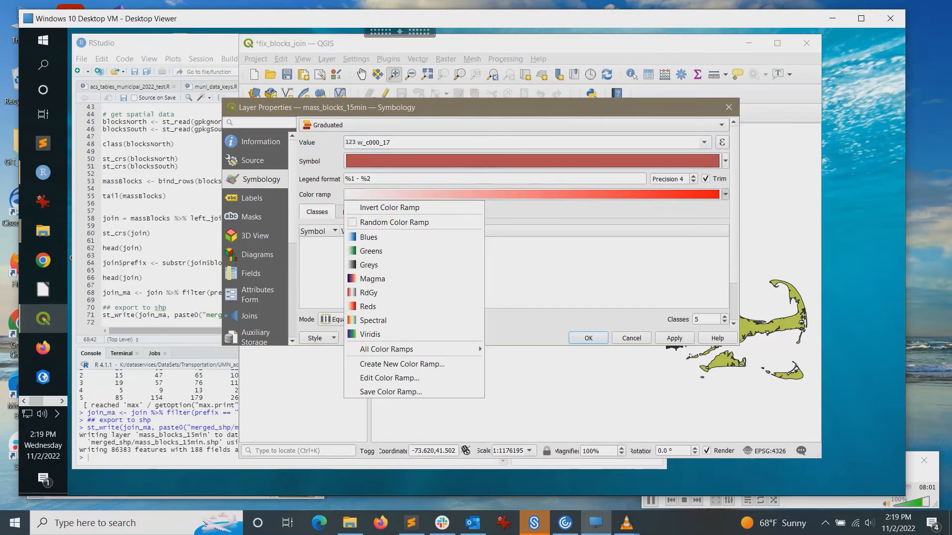
left_click(386, 349)
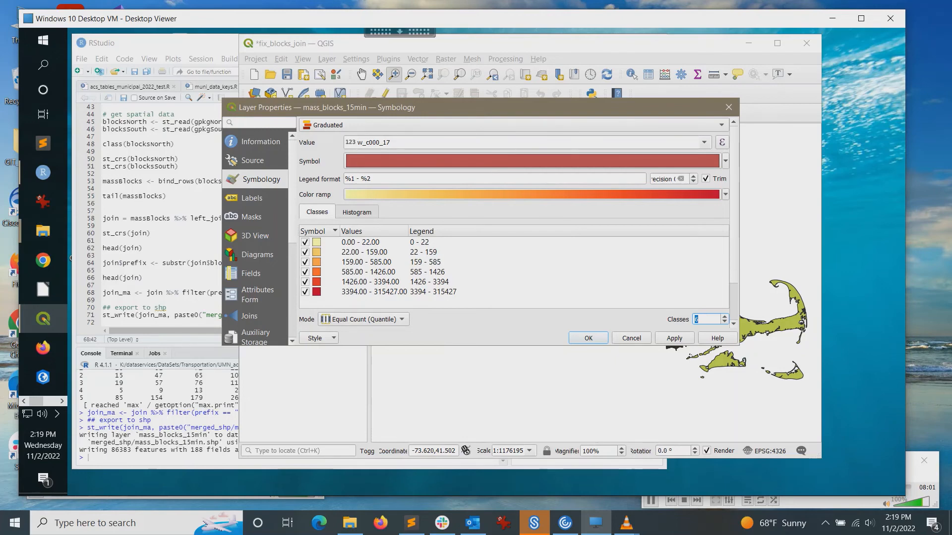
double_click(431, 262)
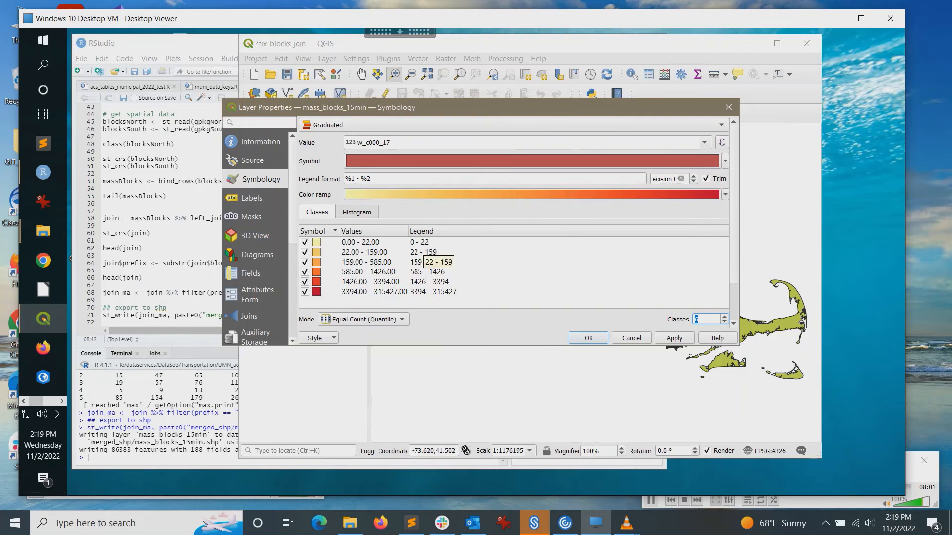